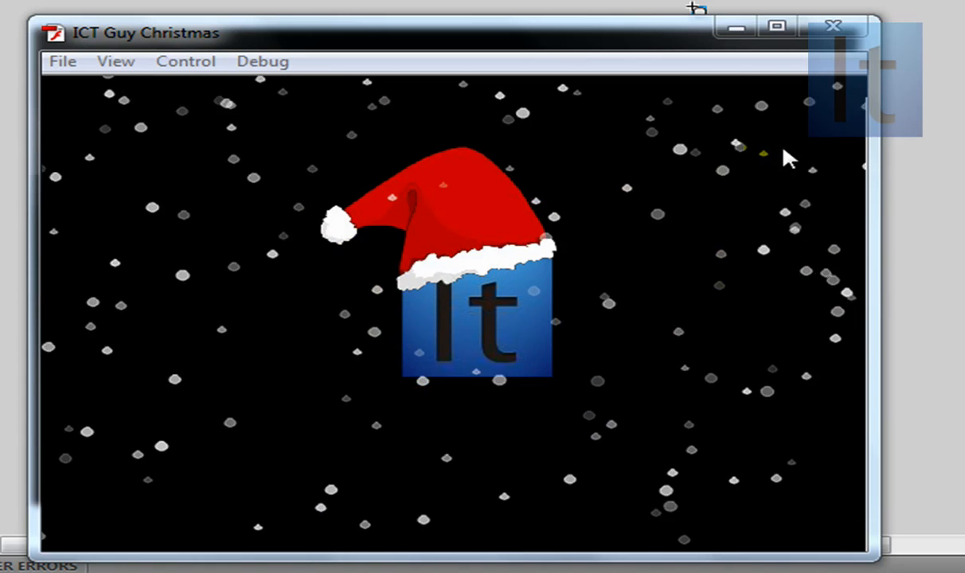
Step: Close the Flash Player snowfall preview to return to Flash CS4
left_click(832, 27)
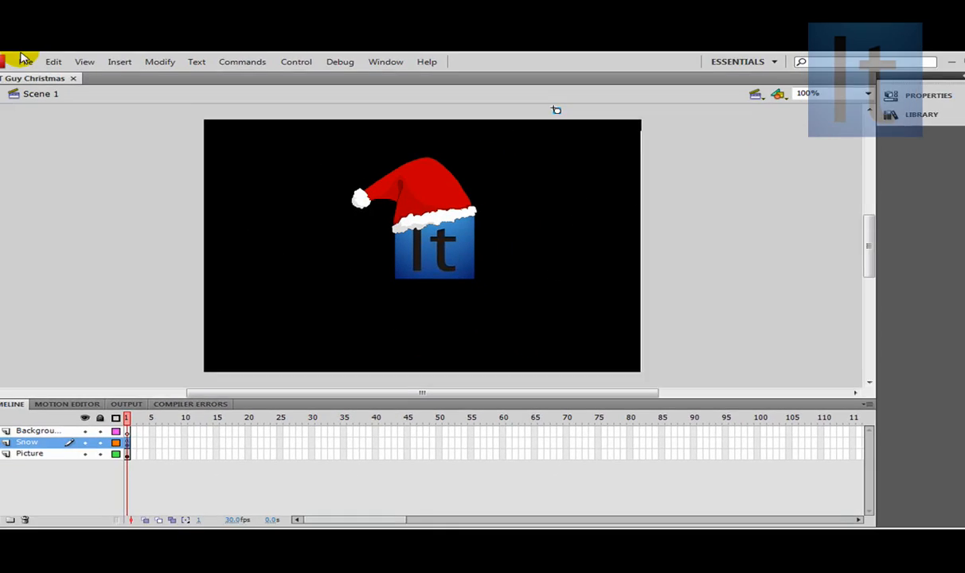
Step: Create a new Flash File (ActionScript 3.0) document
left_click(43, 61)
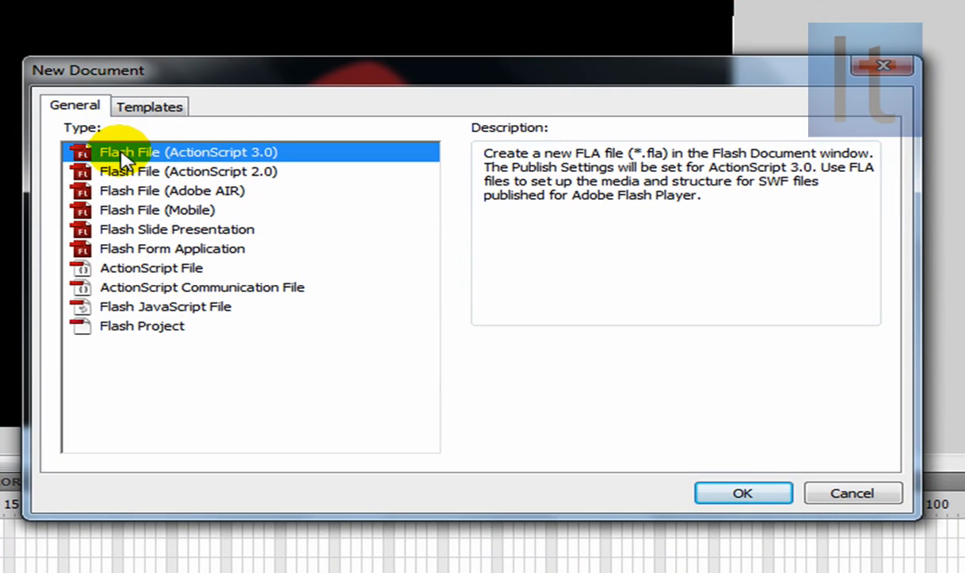
mouse_move(741, 494)
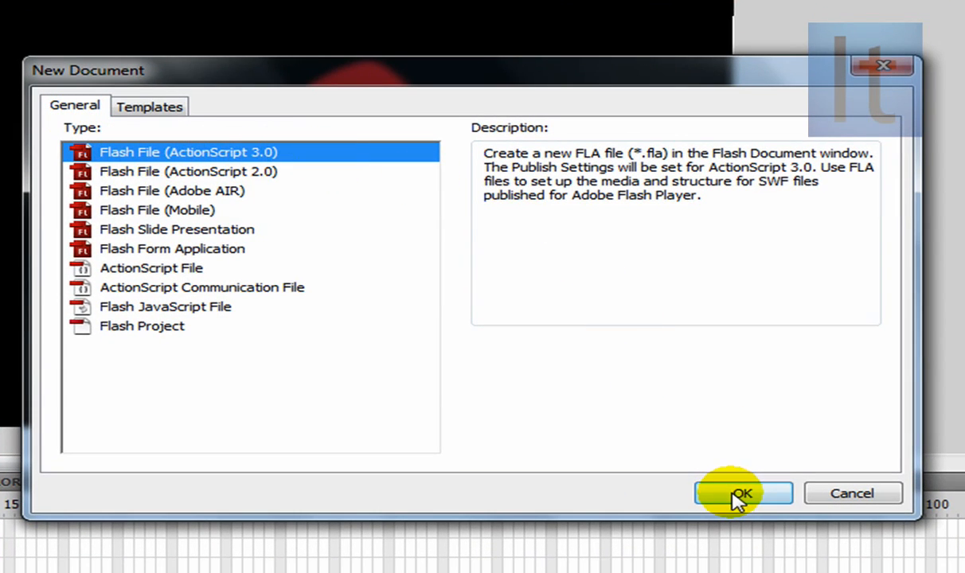
left_click(742, 493)
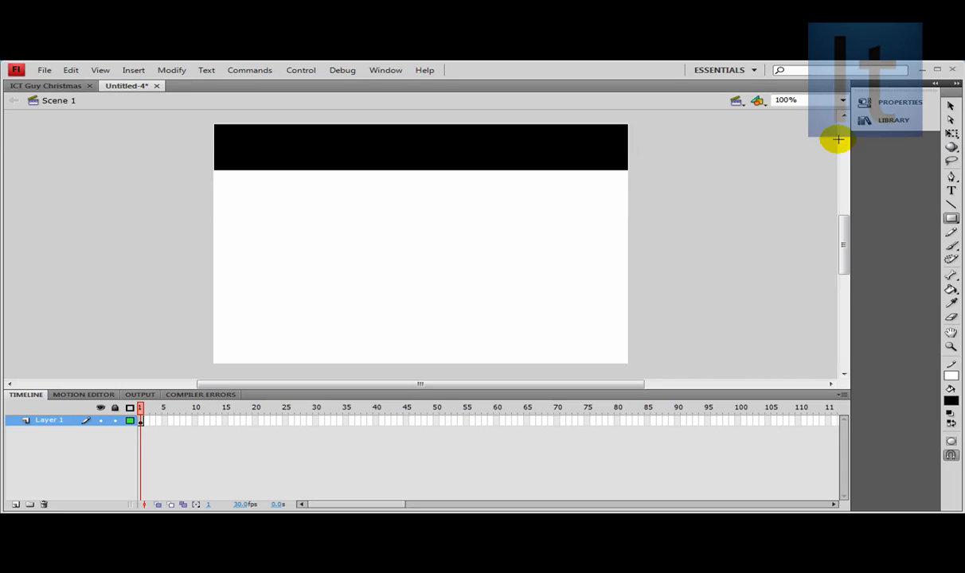
mouse_move(498, 138)
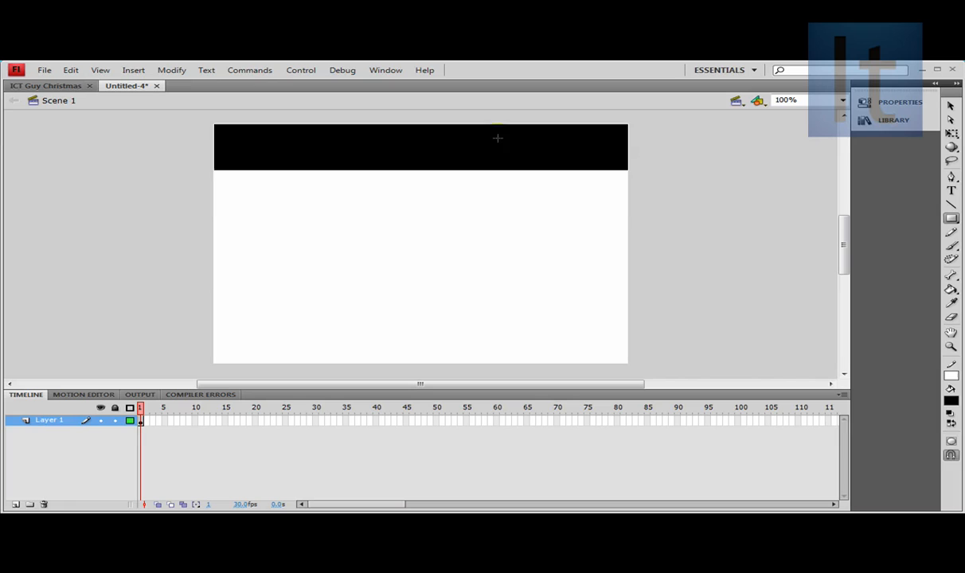
mouse_move(487, 148)
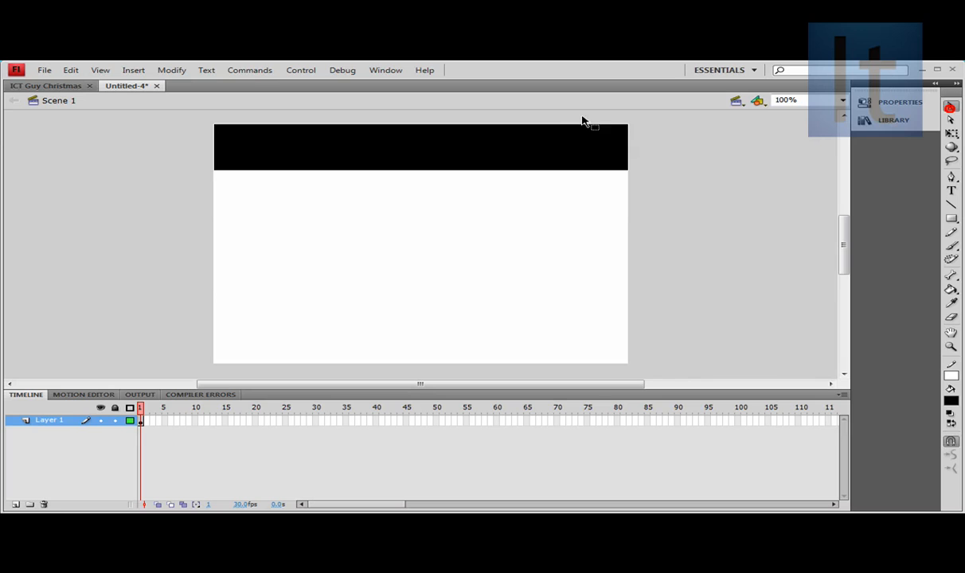
Step: Convert the black top rectangle into a Movie Clip symbol named 'SnowFeild'
right_click(420, 147)
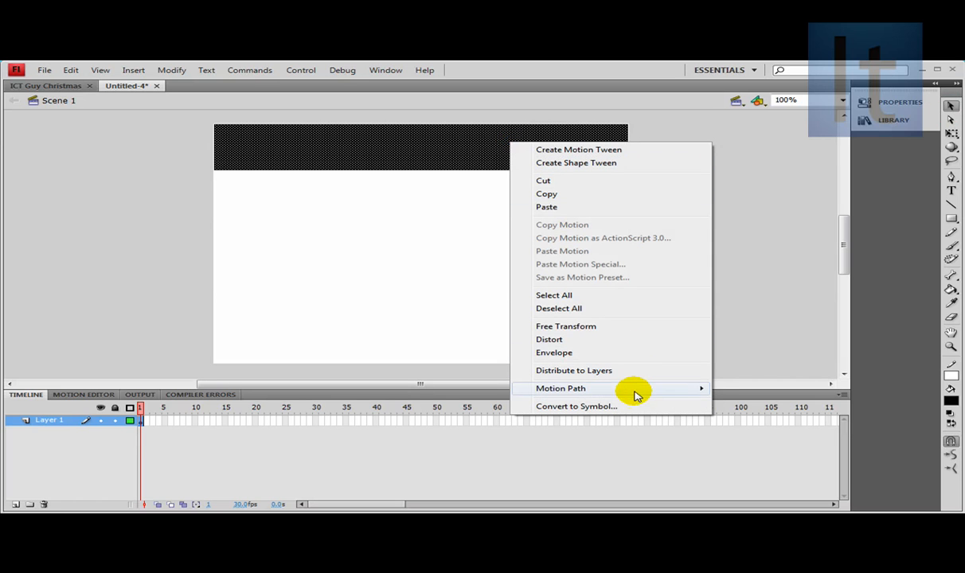
left_click(575, 406)
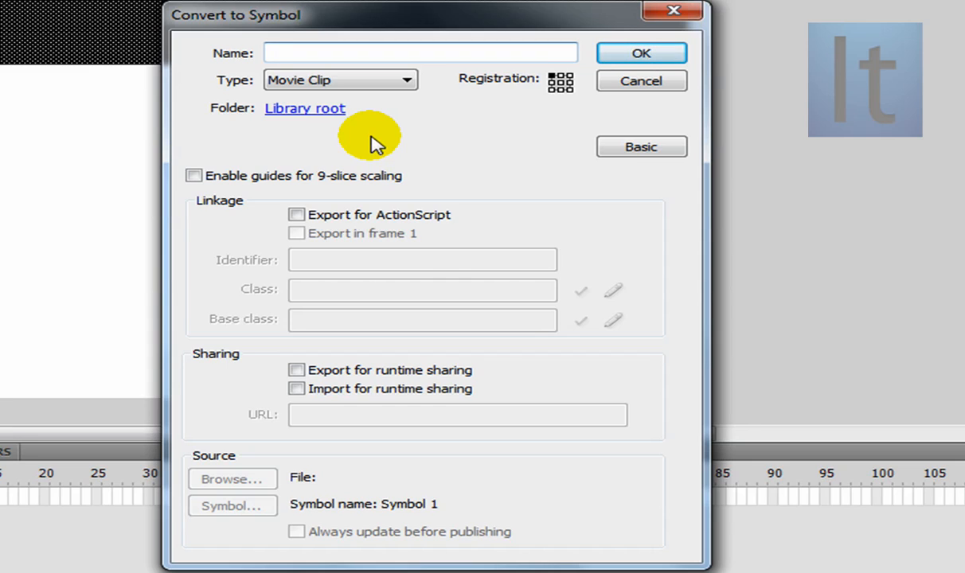
type("SnowF")
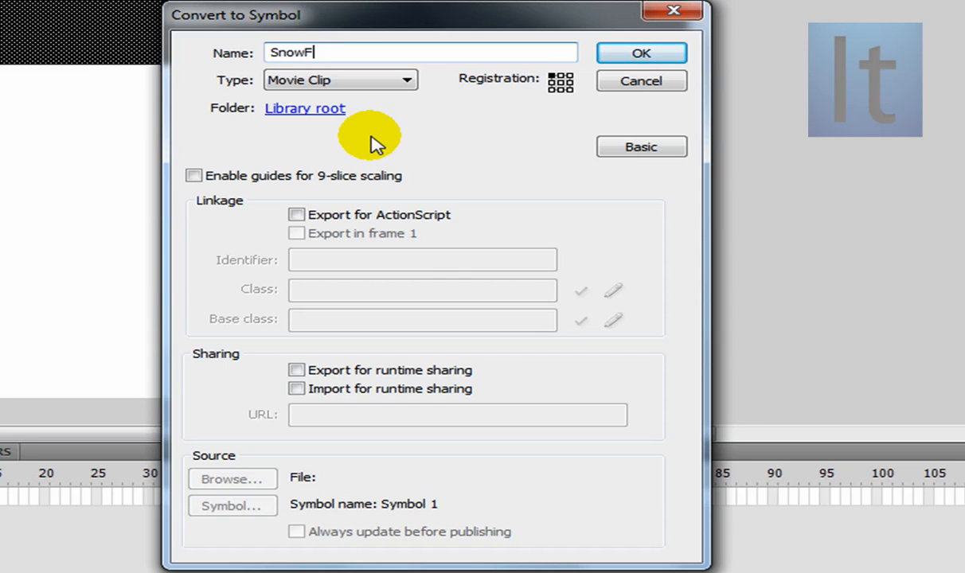
type("eild")
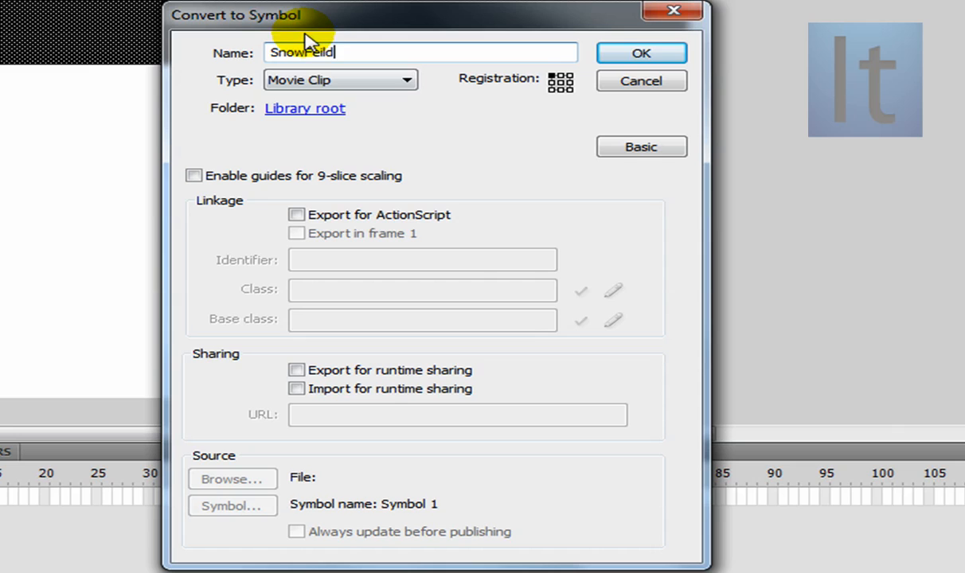
left_click(405, 80)
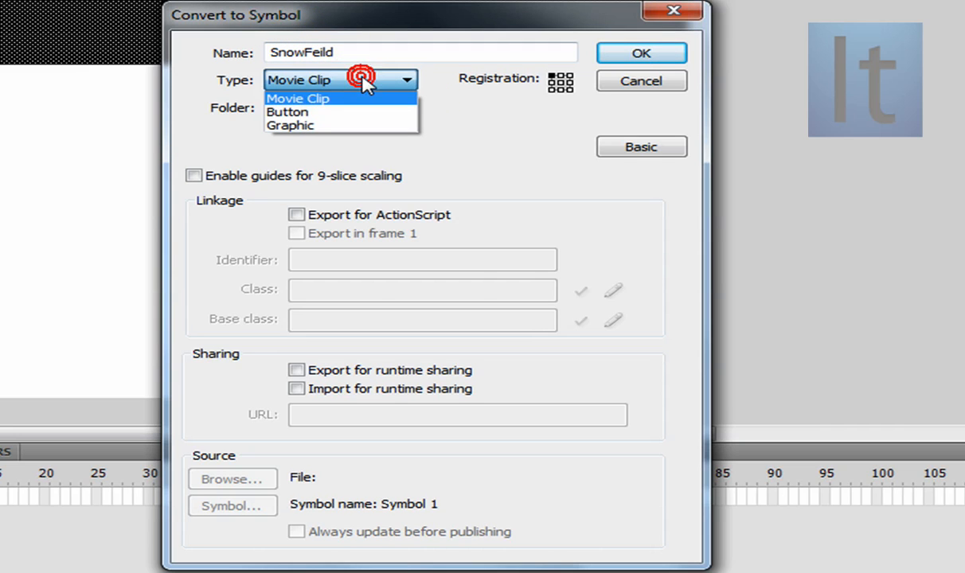
left_click(299, 98)
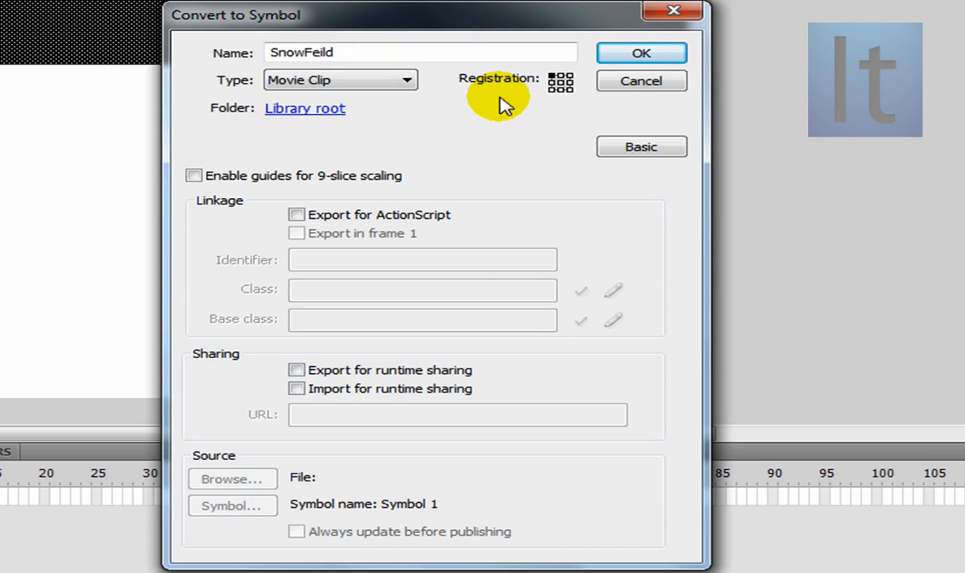
left_click(641, 52)
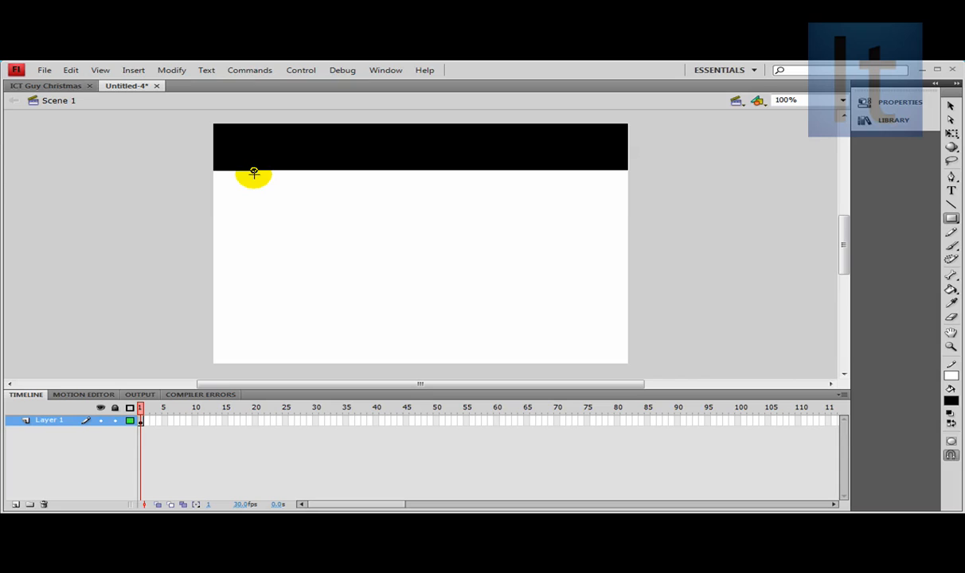
Step: Draw a black rectangle over the lower stage and paste in the santa-hat 'It' logo
left_click_drag(254, 173, 625, 231)
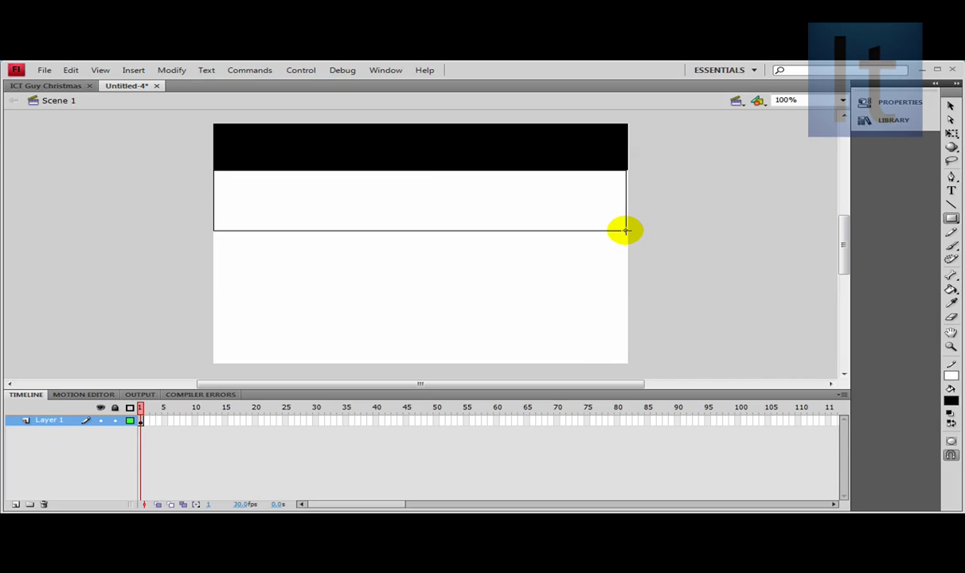
left_click_drag(627, 231, 629, 352)
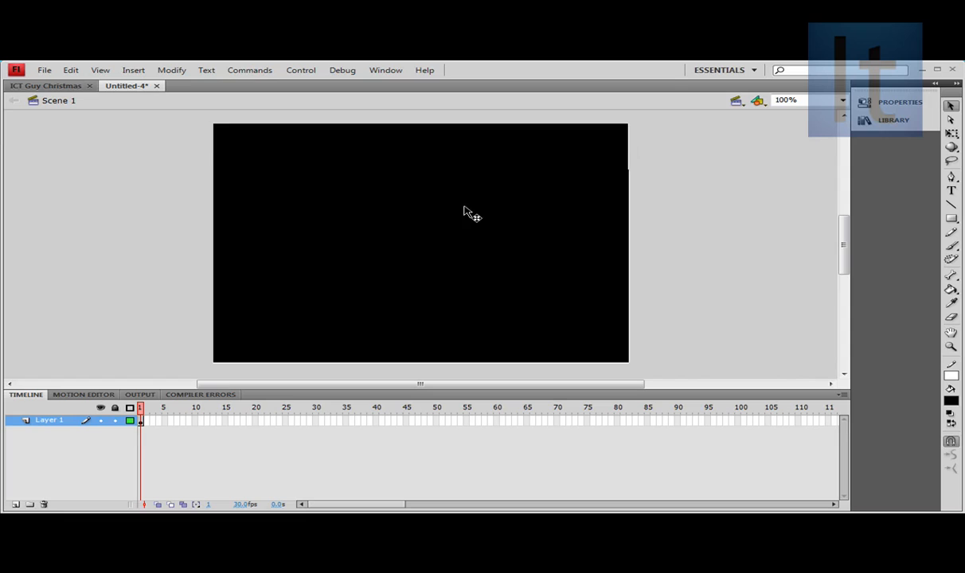
left_click(46, 85)
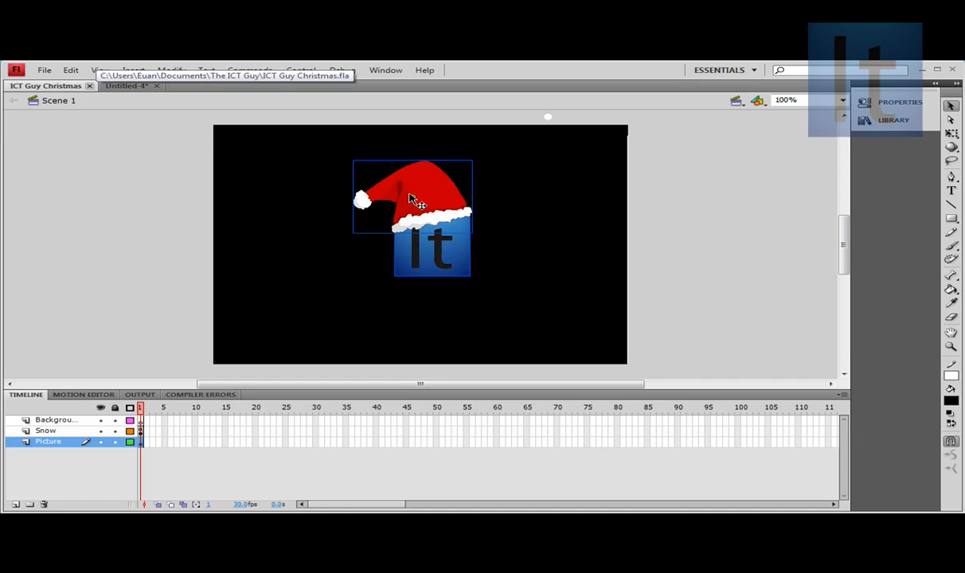
left_click(128, 85)
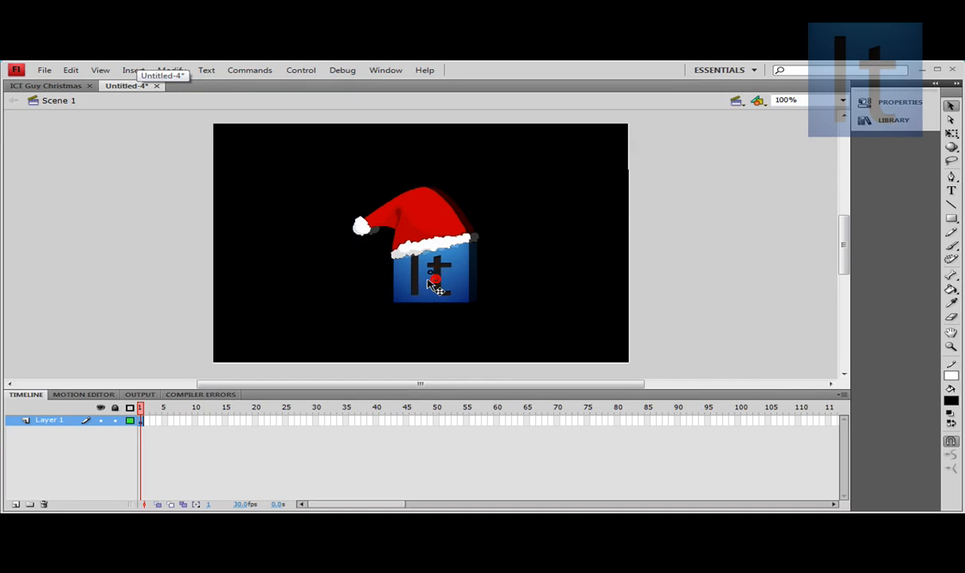
left_click(430, 286)
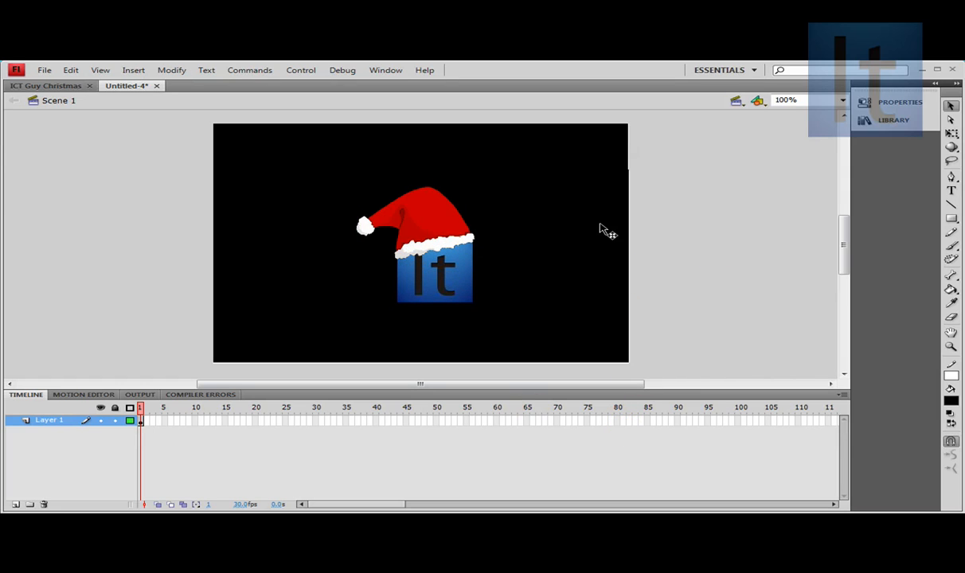
mouse_move(952, 308)
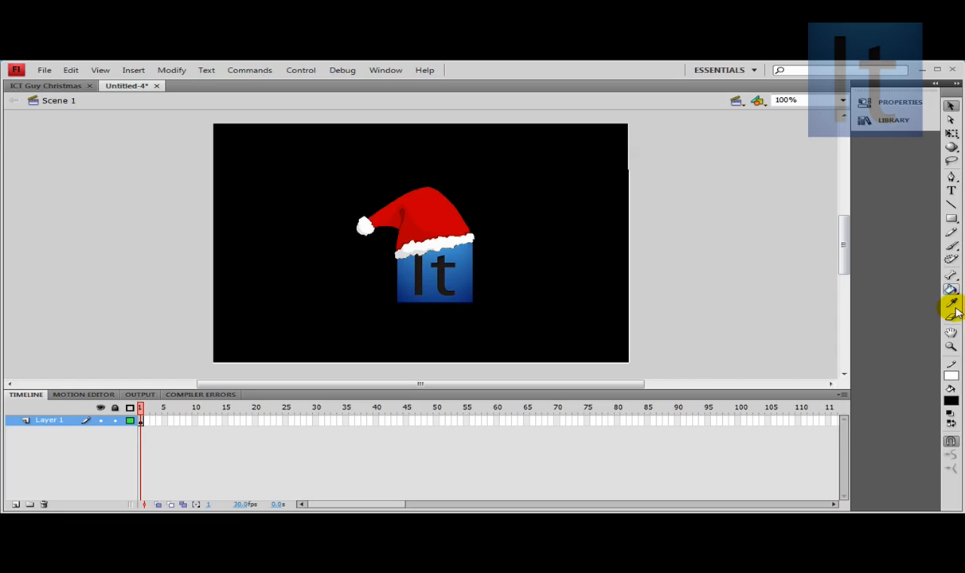
mouse_move(951, 221)
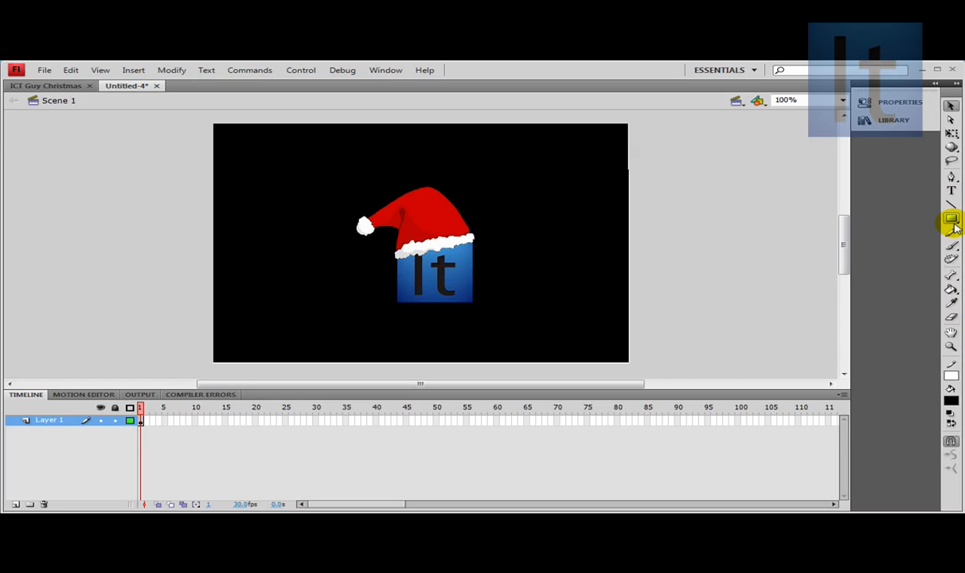
Step: Draw a small shape and make it 'SnowFlake' movie clip with 9-slice, exported for ActionScript
left_click(952, 219)
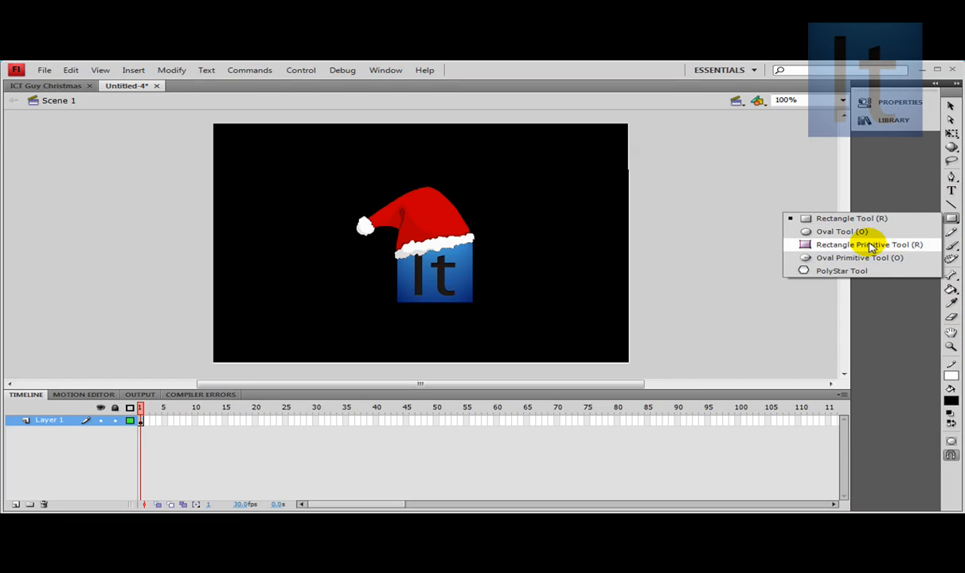
left_click(869, 244)
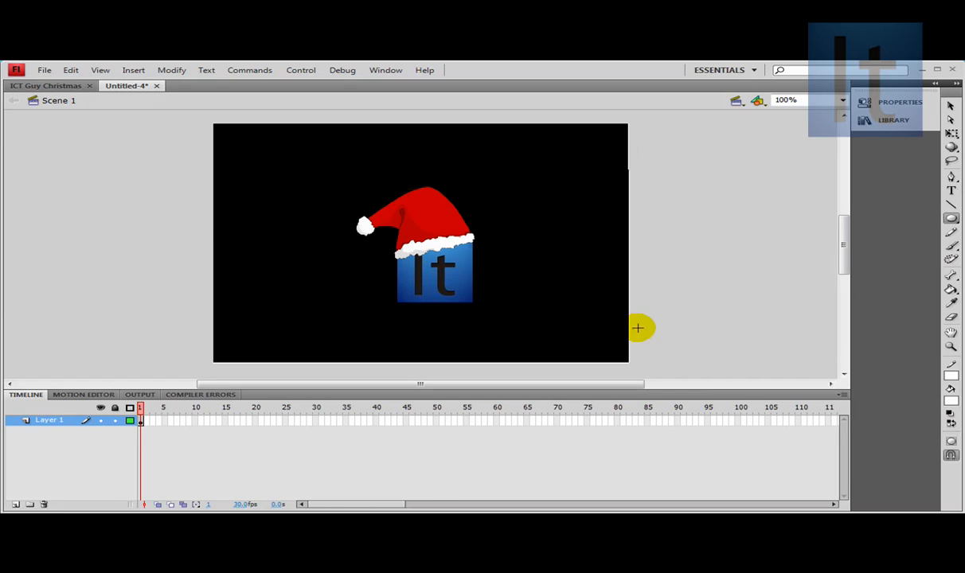
mouse_move(674, 262)
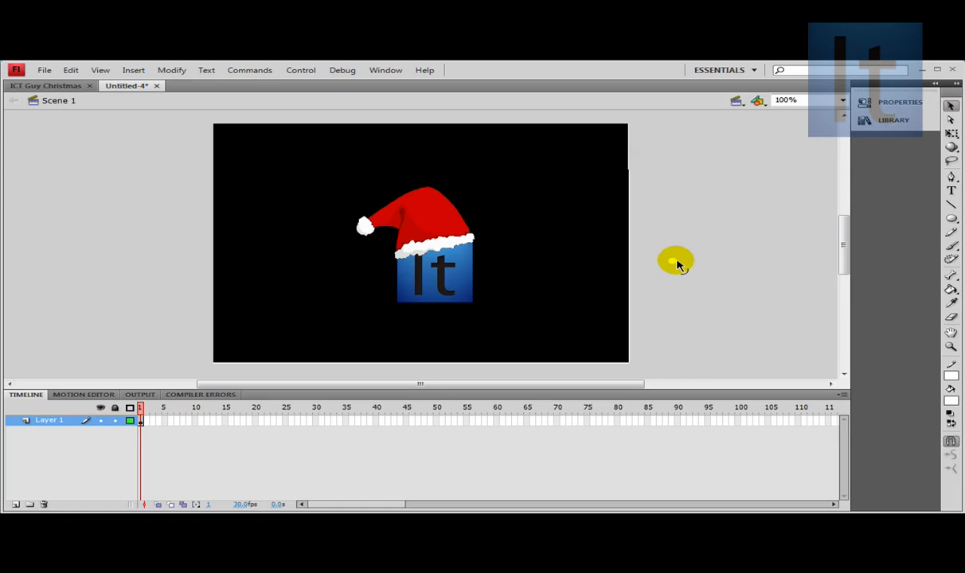
right_click(676, 261)
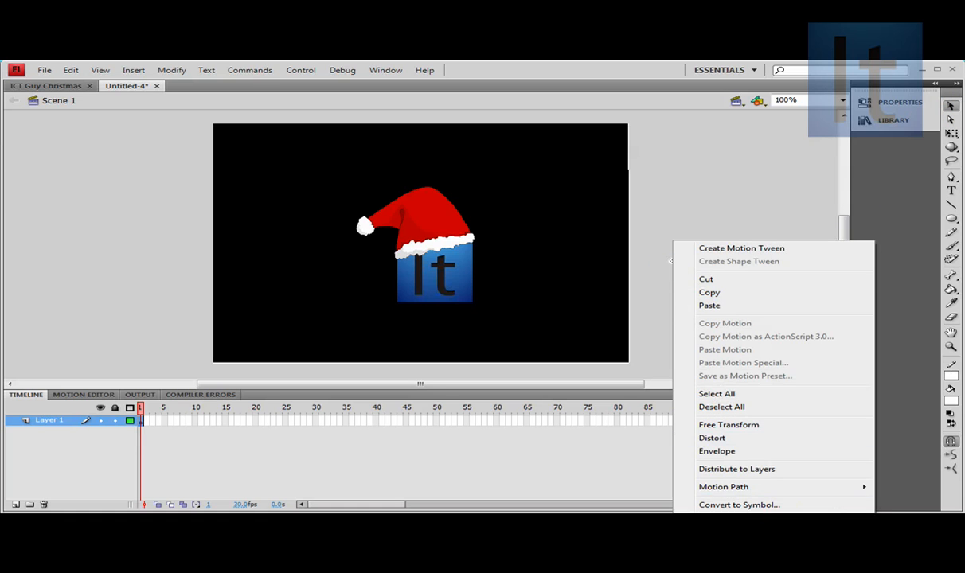
left_click(739, 504)
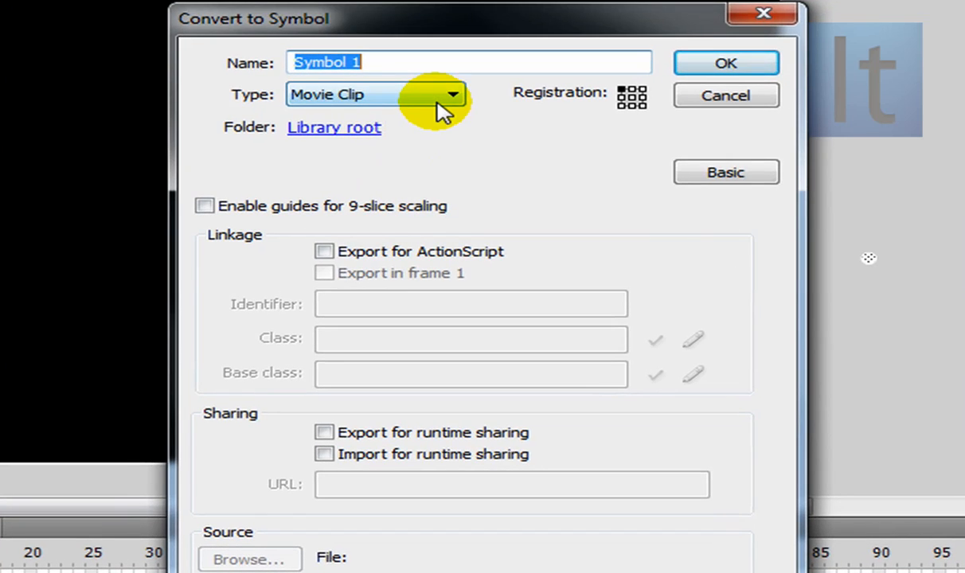
type("Sno")
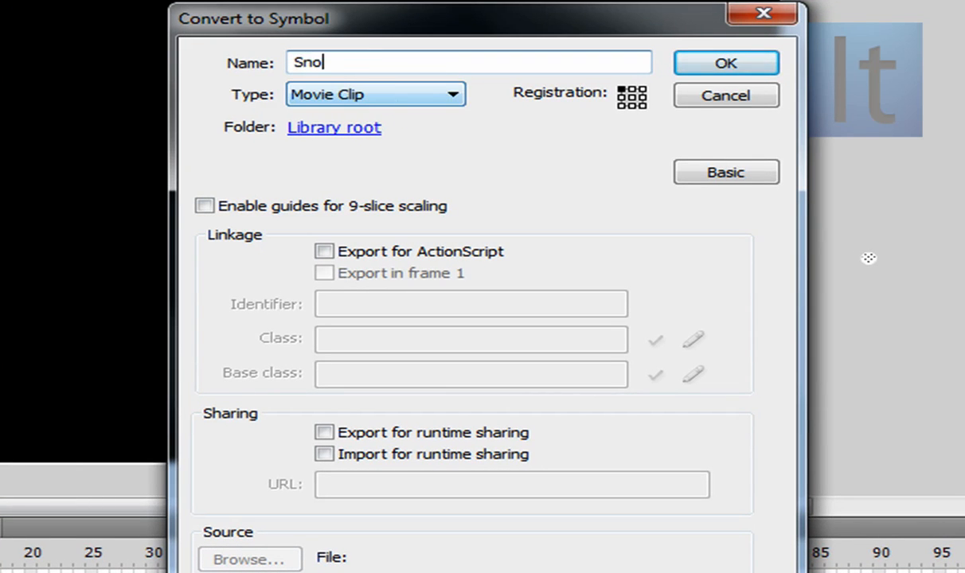
type("wFlake")
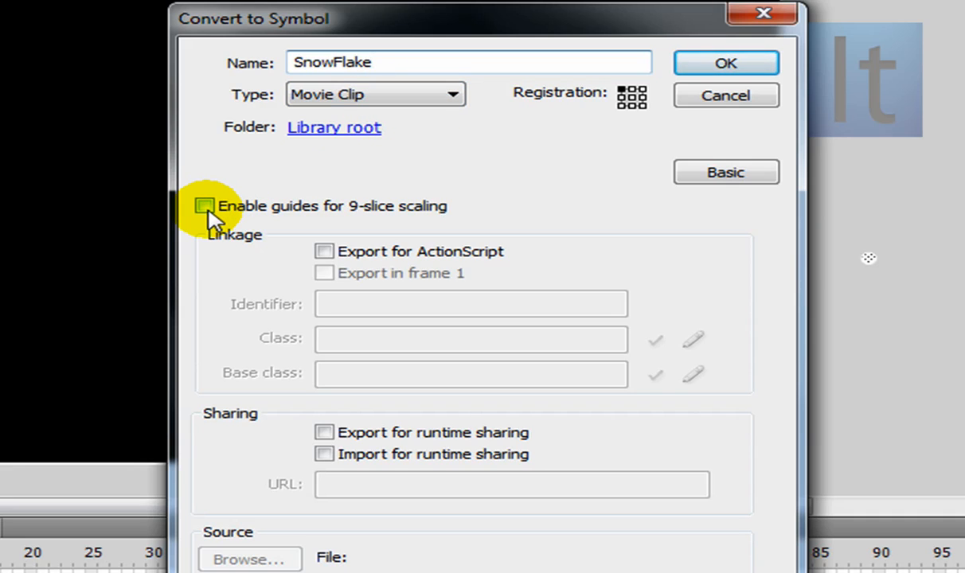
left_click(206, 206)
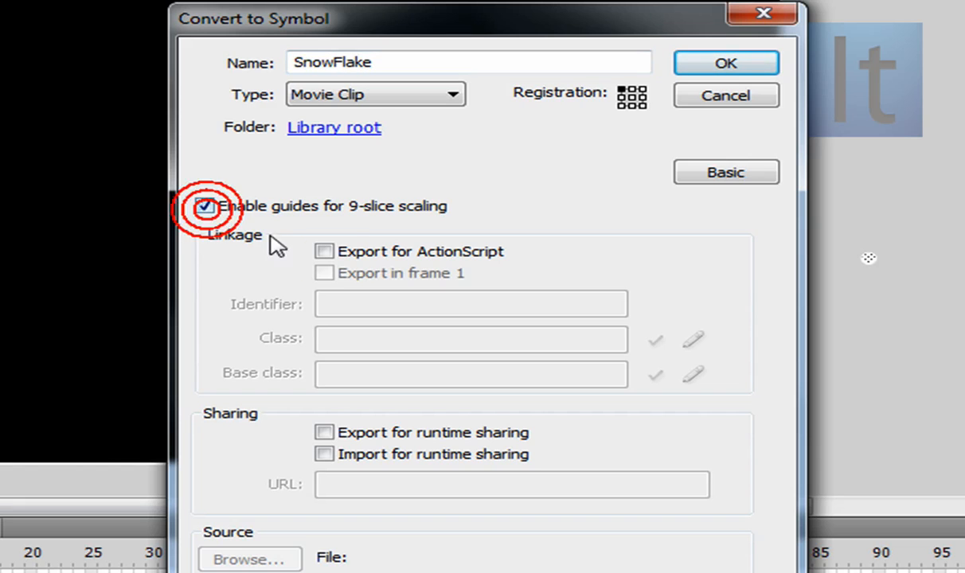
left_click(325, 252)
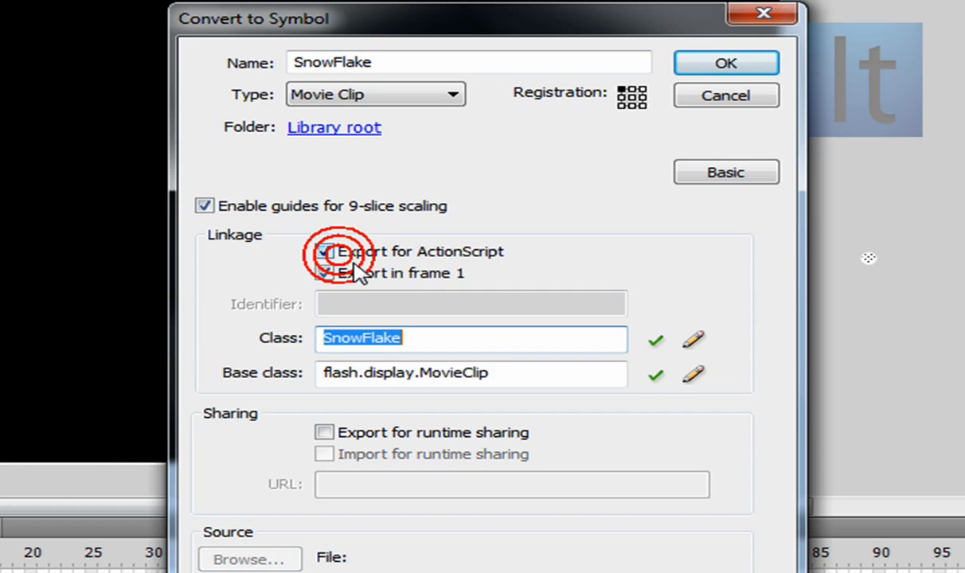
left_click(724, 63)
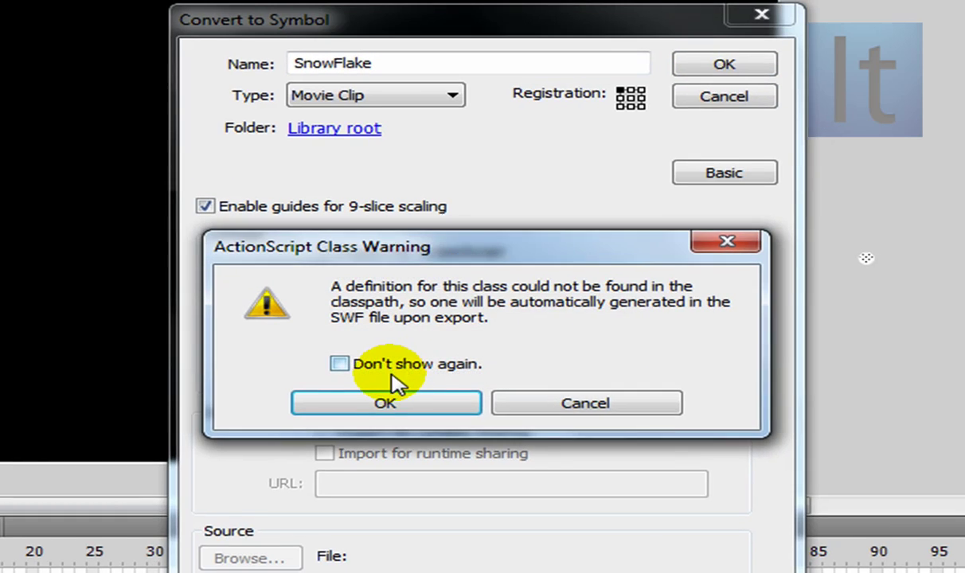
left_click(385, 403)
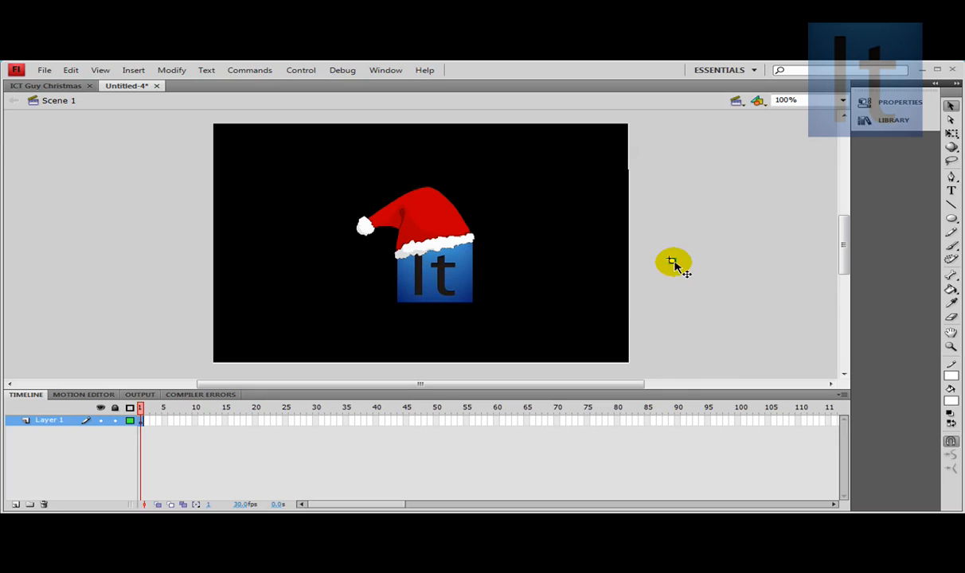
mouse_move(707, 283)
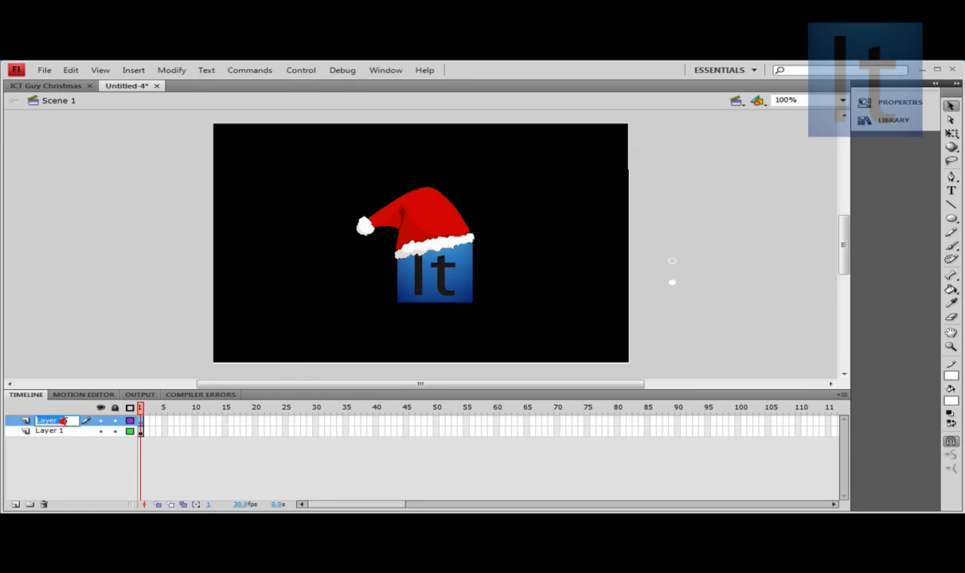
Step: Name the new timeline layer 'Actions'
type("Acti")
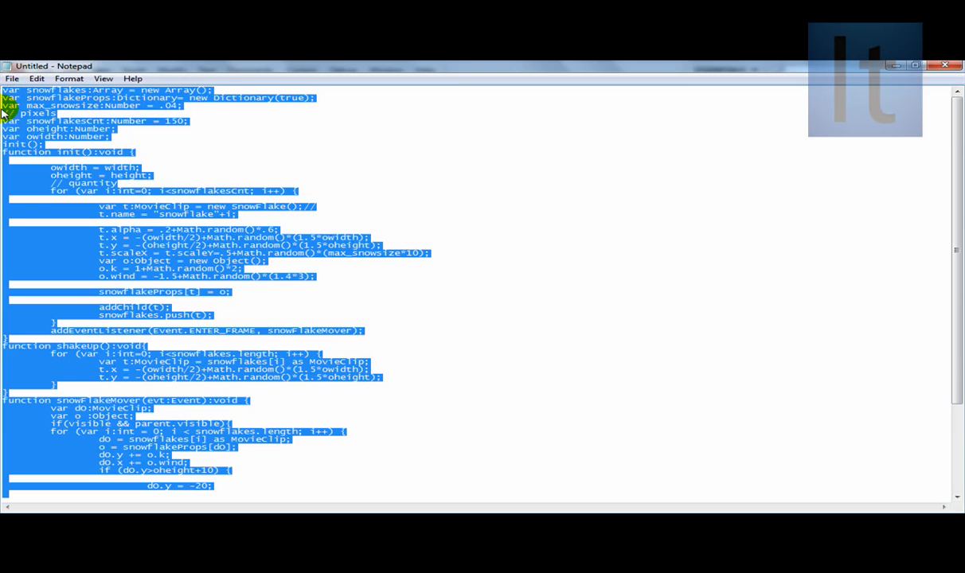
Step: Scroll through the snowfall script in Notepad, down to snowFlakeMover and back up
scroll("down", 3)
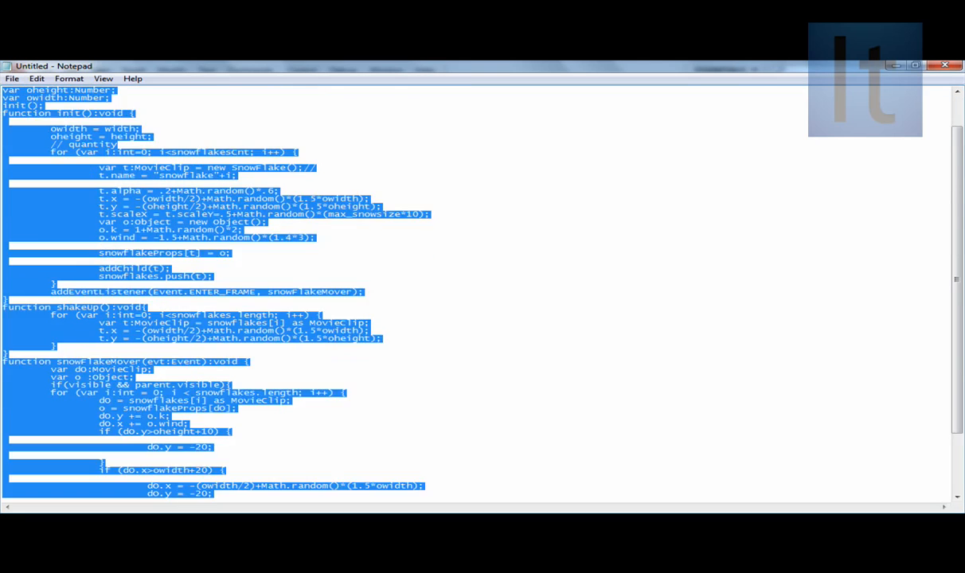
scroll("down", 3)
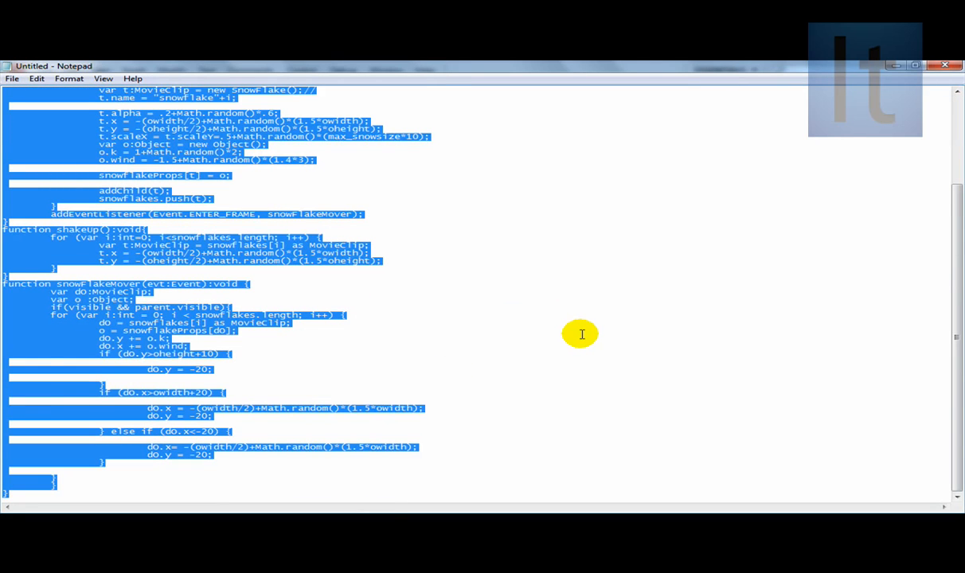
scroll("up", 3)
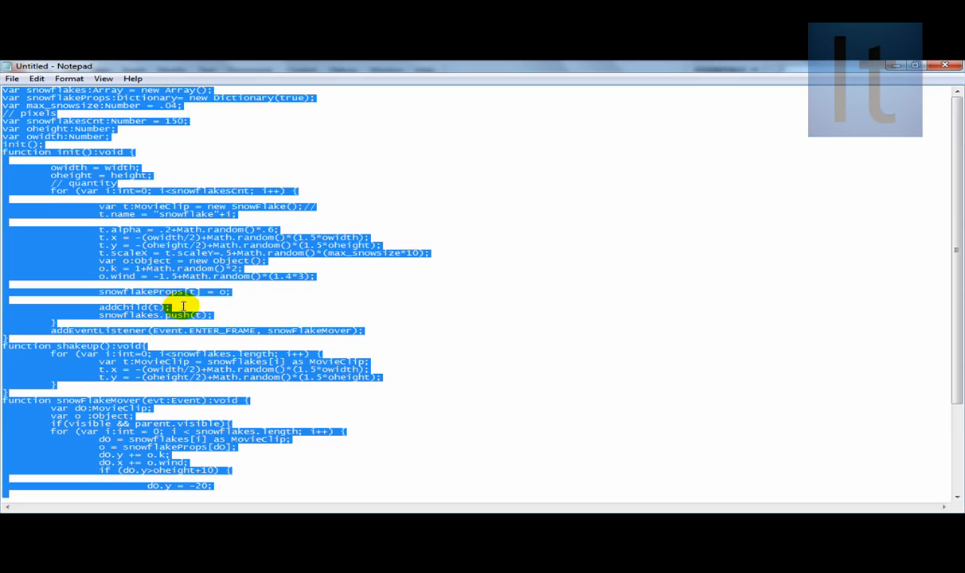
mouse_move(318, 278)
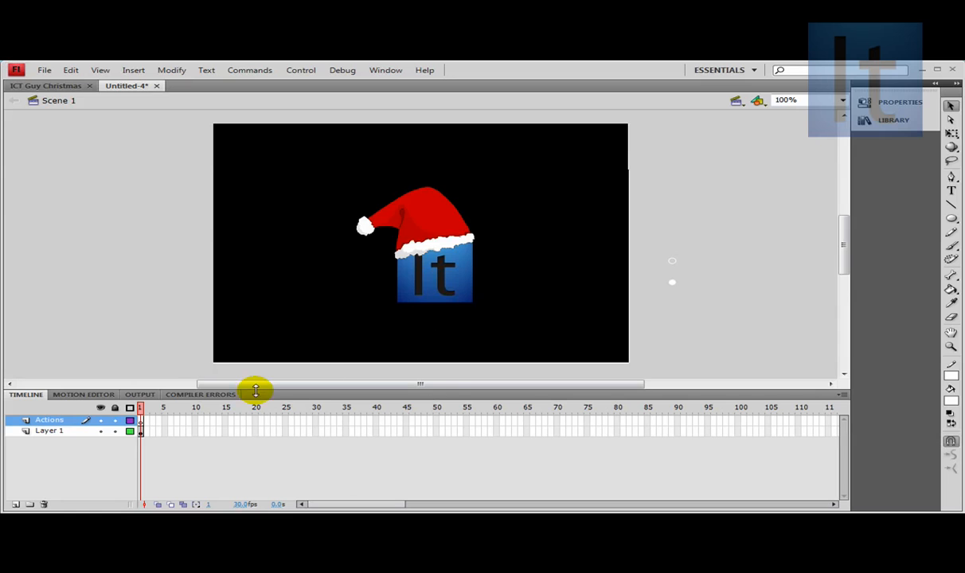
Step: Add the 68-line snowfall script to frame 1's Actions panel, then close the panel
right_click(140, 420)
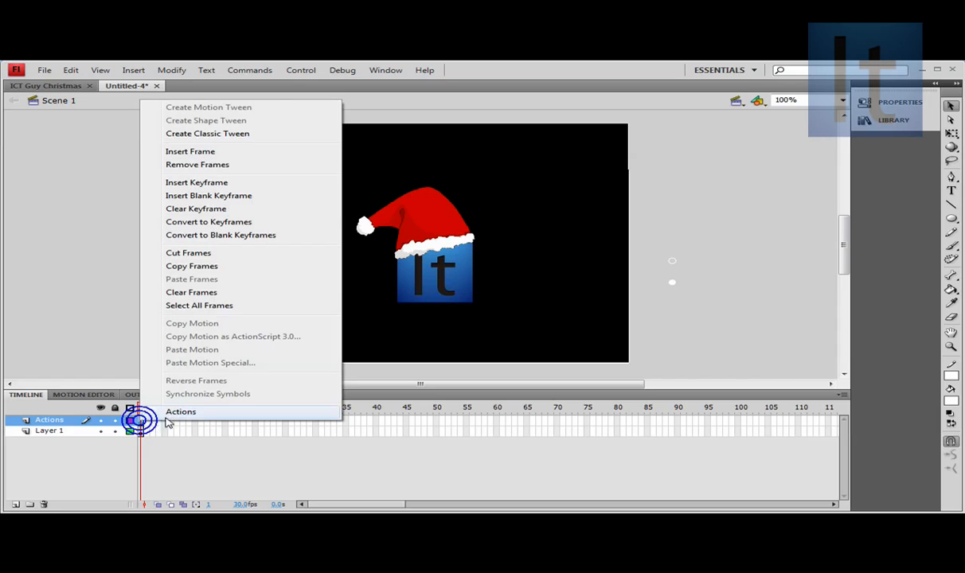
left_click(181, 411)
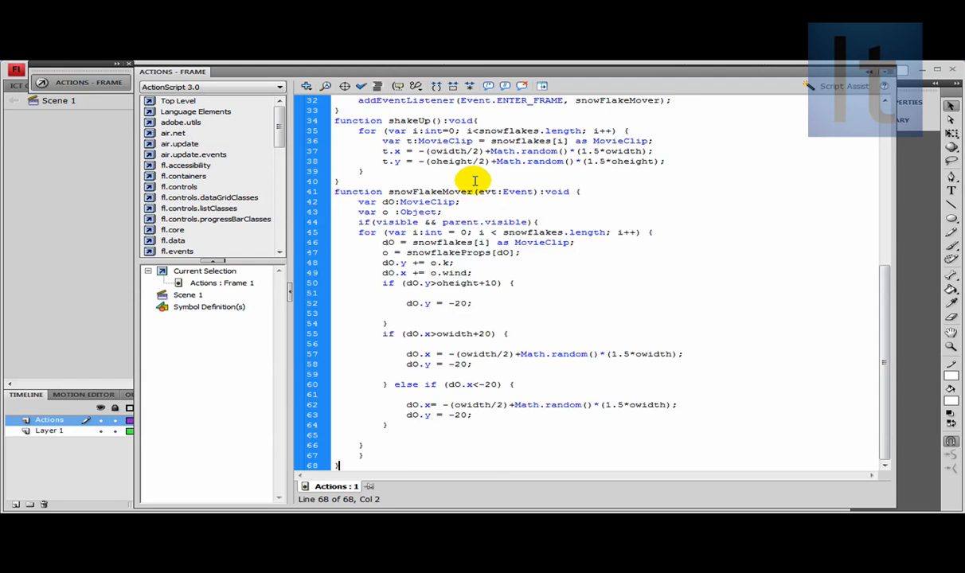
left_click(148, 294)
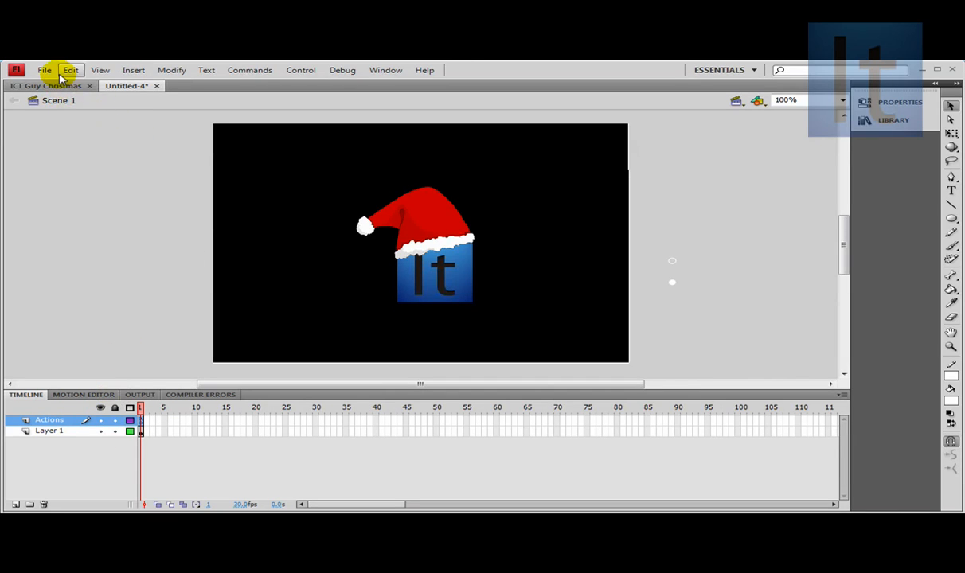
Step: Publish the movie from the File menu and play it in Flash Player
left_click(44, 70)
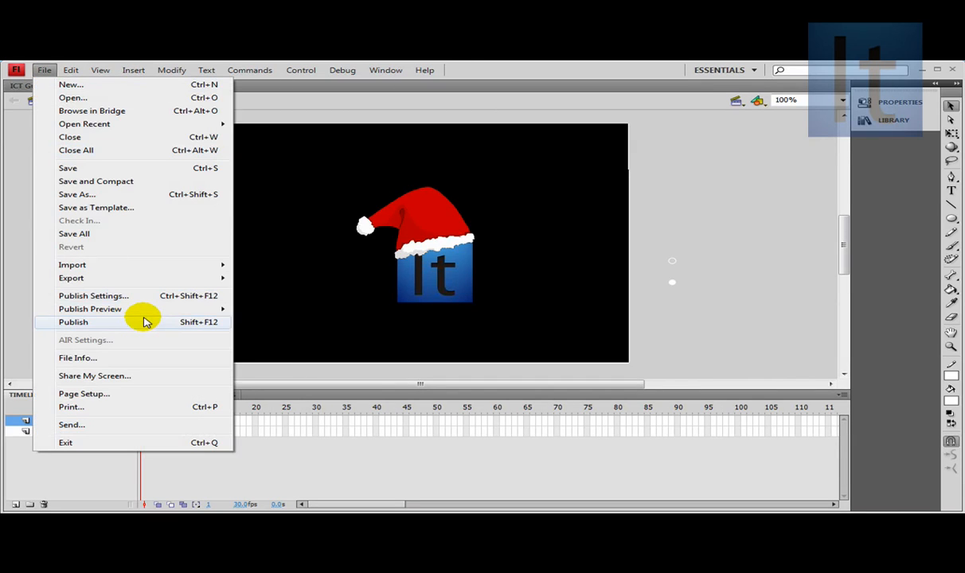
left_click(72, 321)
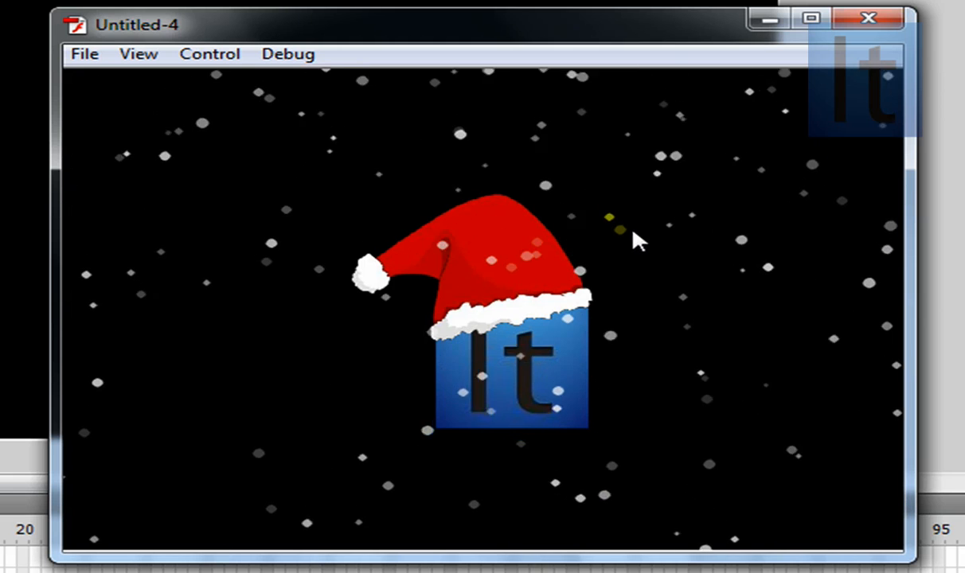
mouse_move(651, 246)
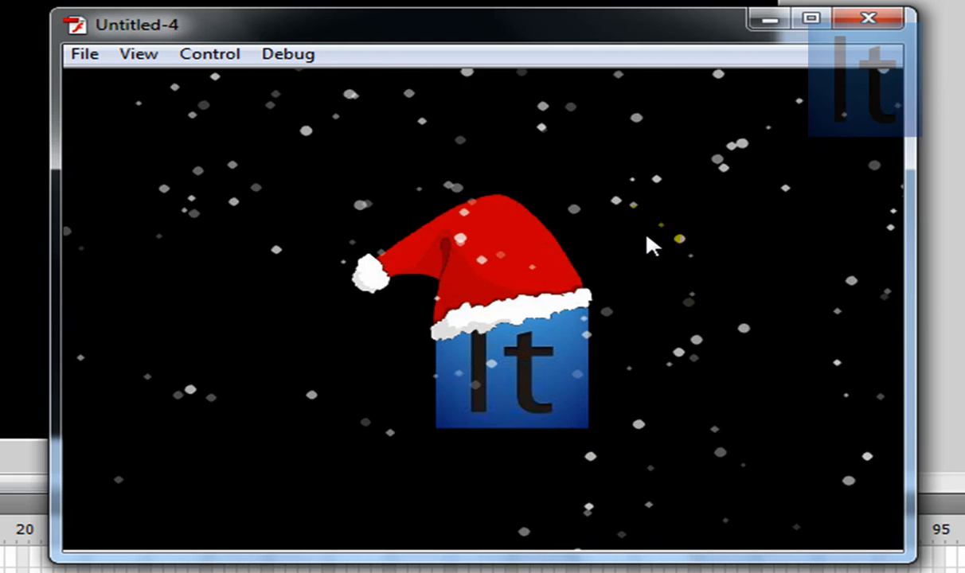